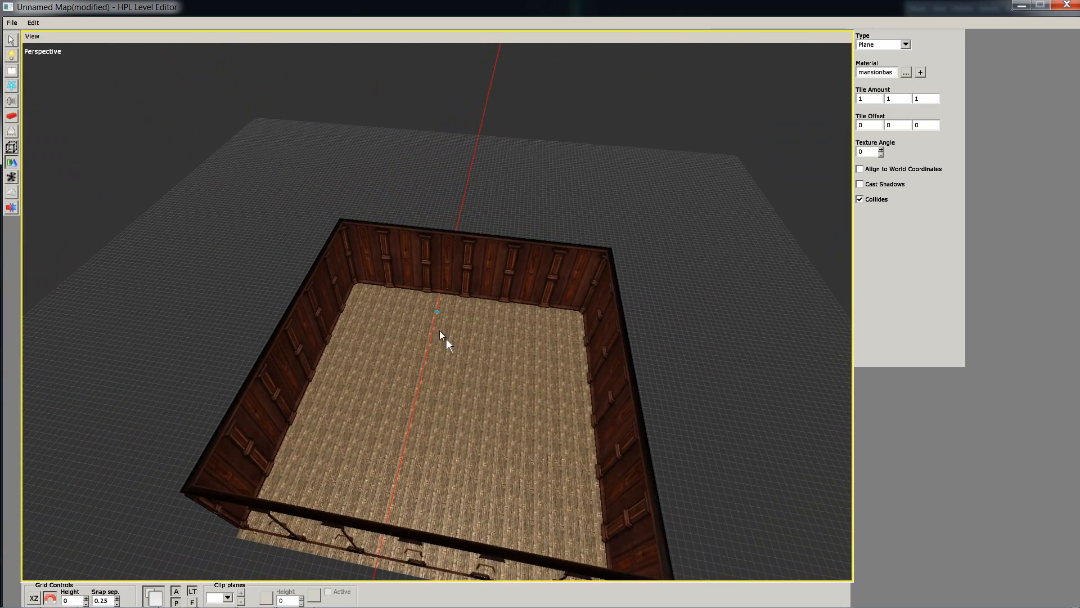
mouse_move(414, 286)
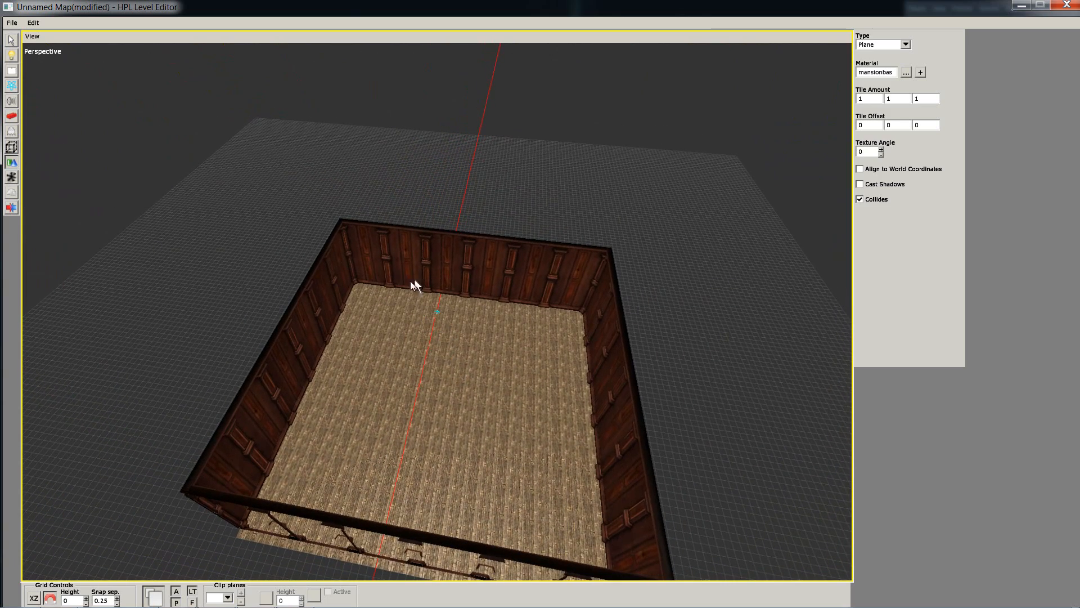
Step: Place a mansionbase pillar02 static object in the corner where two walls meet
left_click_drag(412, 286, 479, 338)
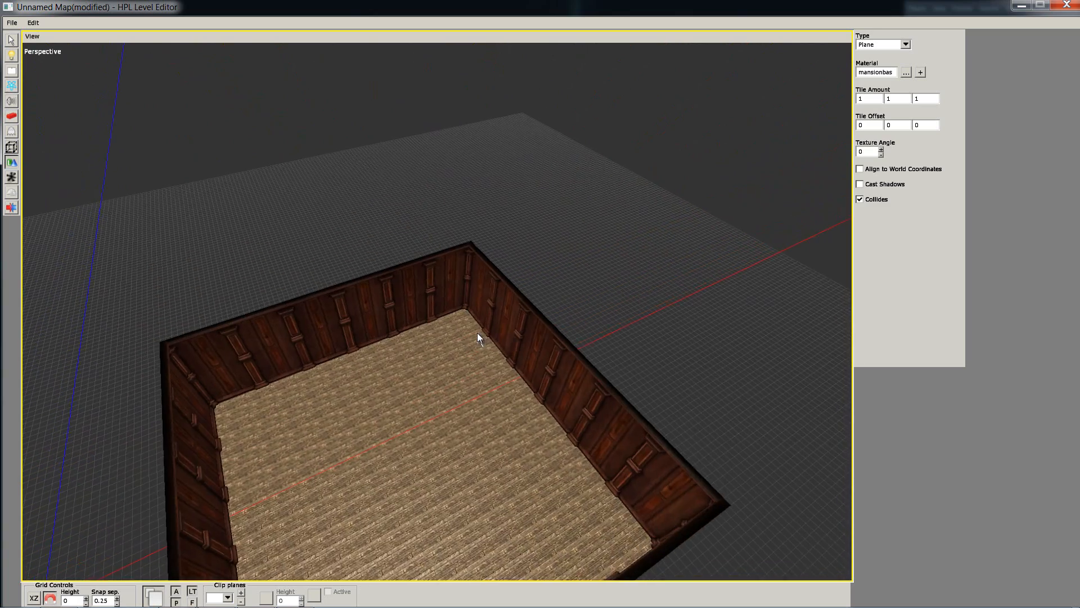
left_click_drag(479, 338, 279, 276)
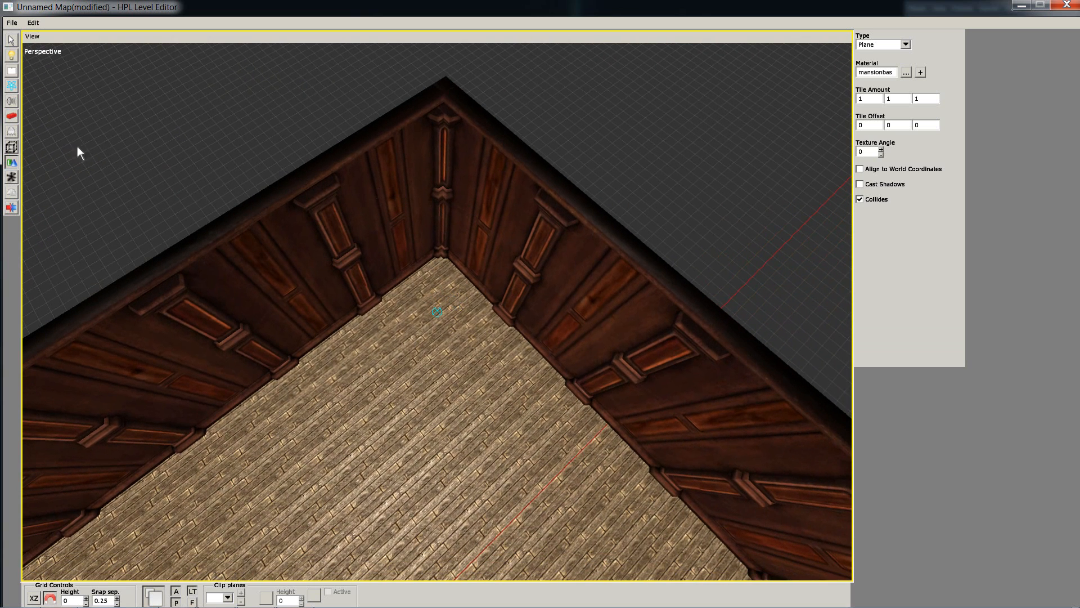
mouse_move(11, 116)
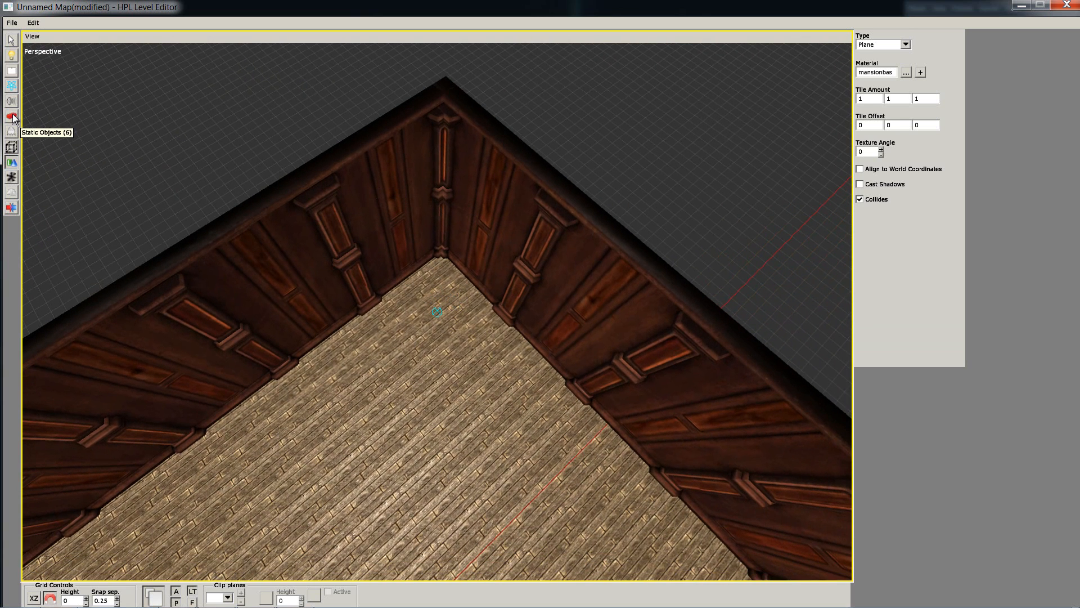
left_click(11, 117)
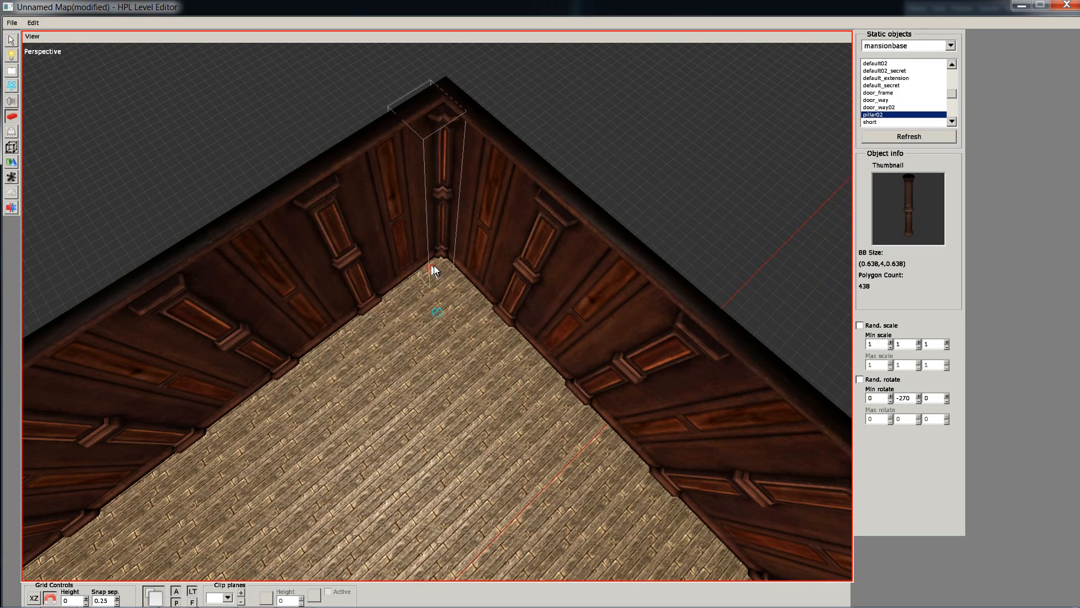
left_click_drag(434, 269, 530, 310)
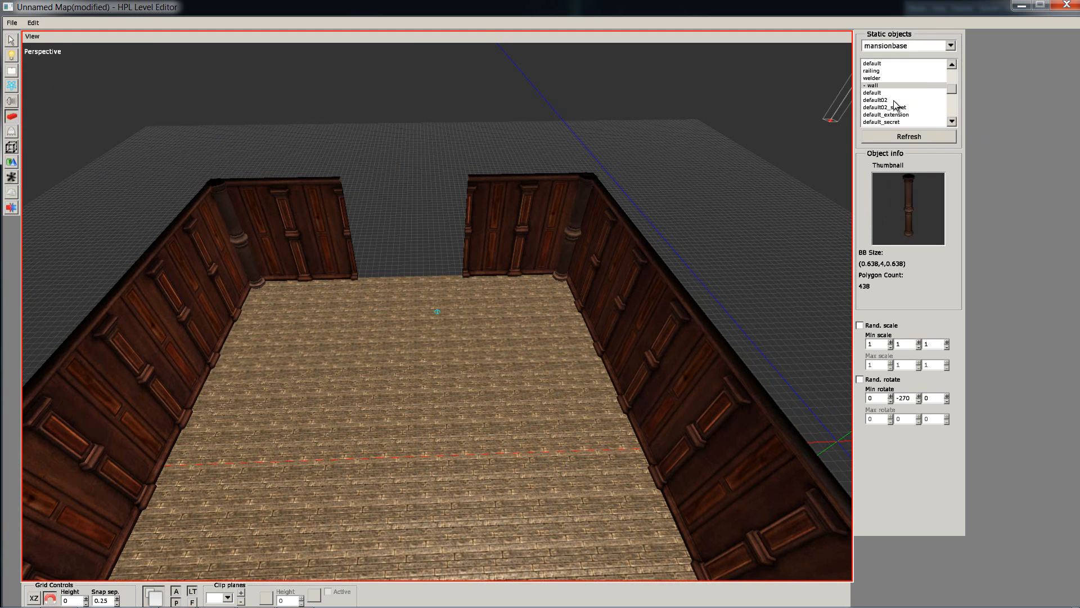
Step: Place the window02_large_blue arched window into the far wall's central gap
left_click(882, 114)
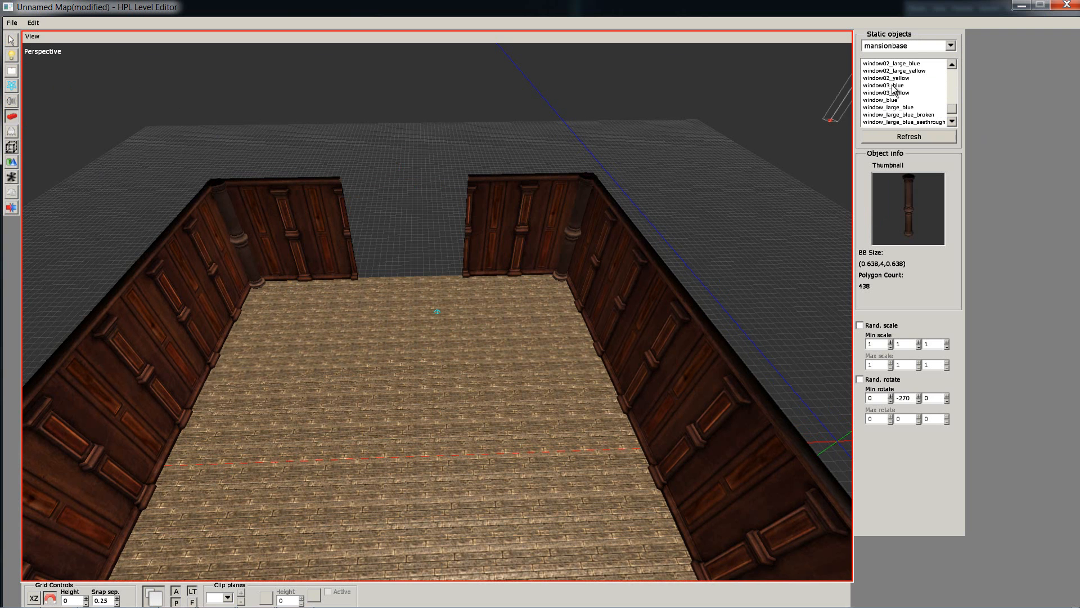
left_click(889, 122)
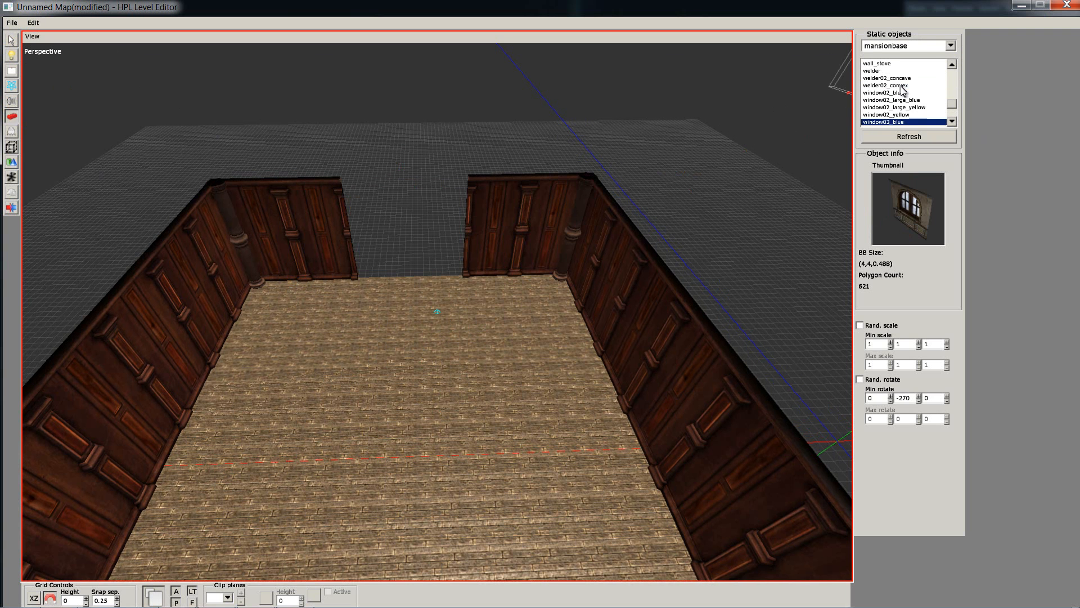
left_click(892, 100)
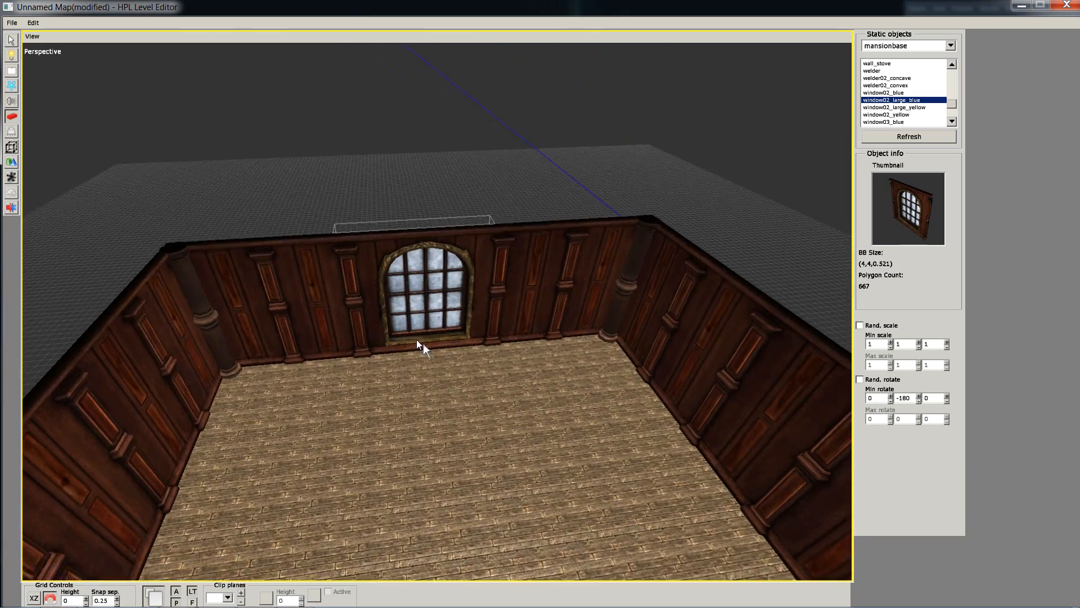
left_click_drag(420, 345, 544, 372)
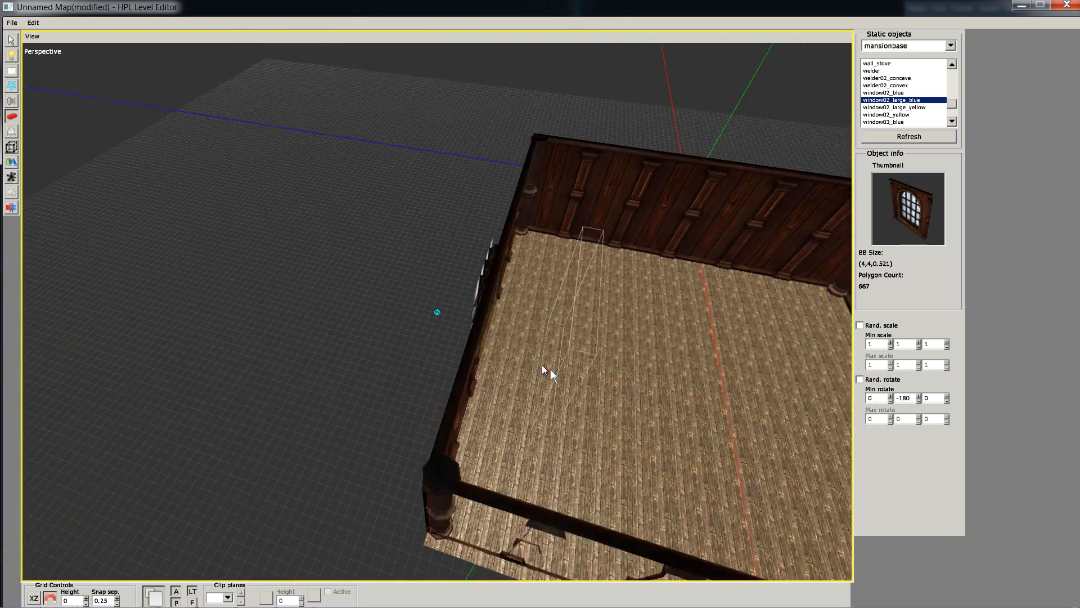
left_click_drag(544, 372, 430, 337)
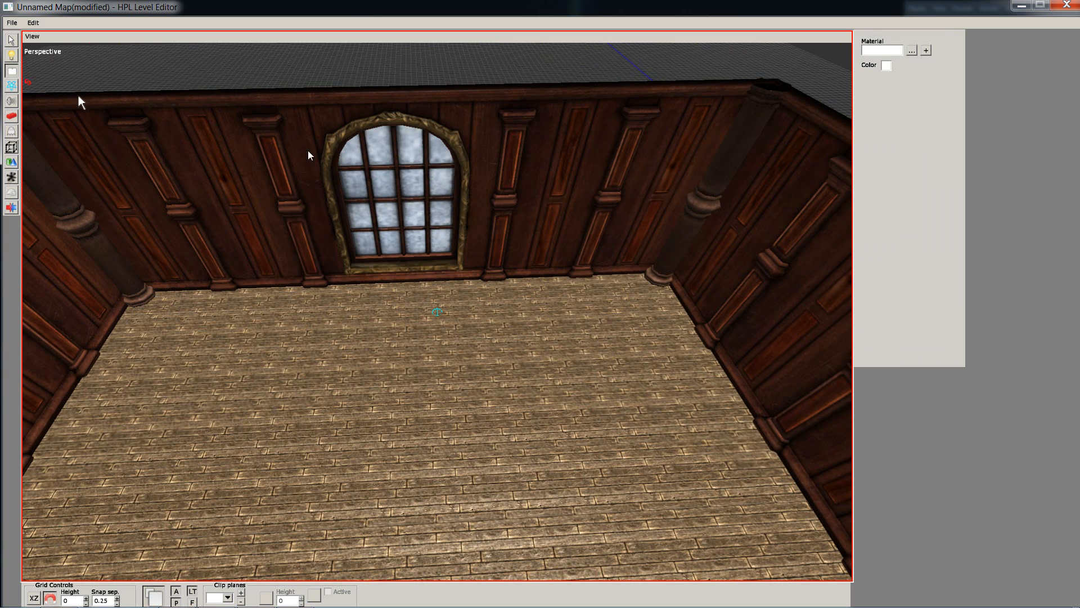
Step: Set the billboard material to bb_lightblue_lightray.mat from the billboards folder
left_click(911, 50)
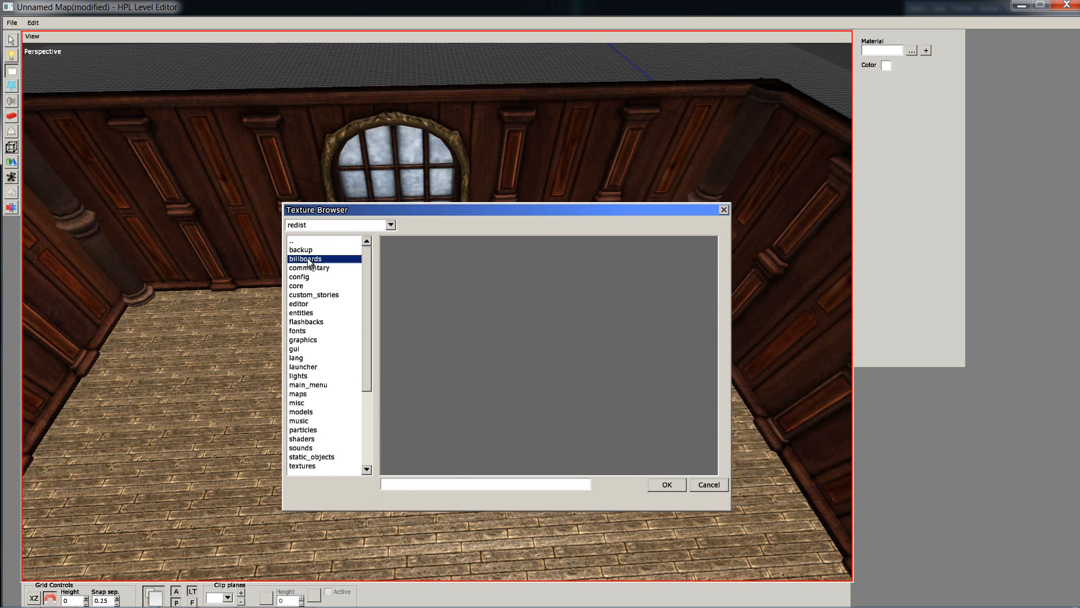
double_click(305, 258)
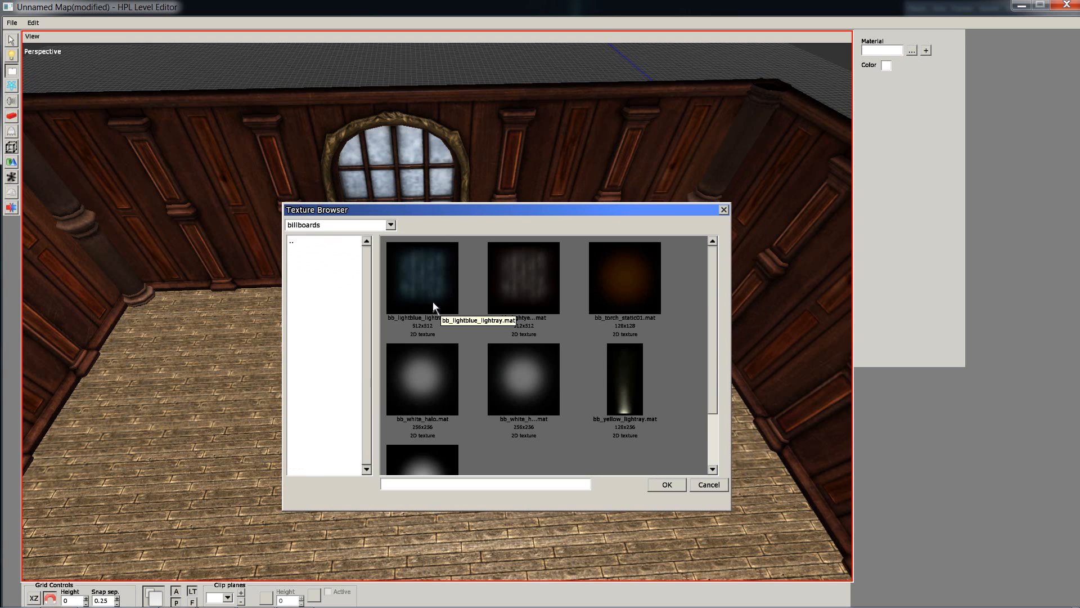
left_click(421, 277)
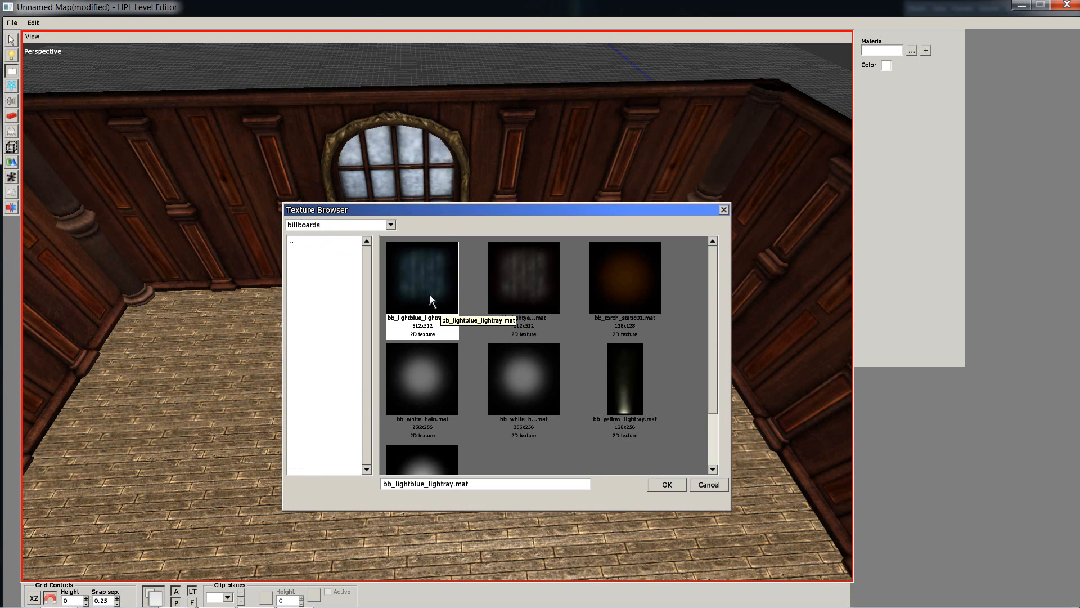
left_click(665, 485)
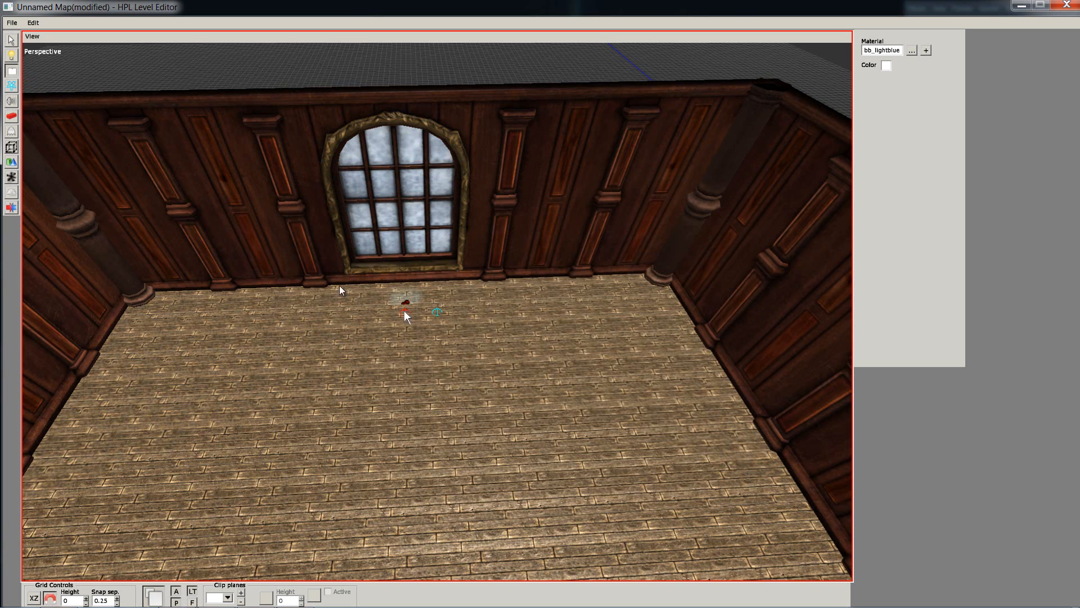
Step: Resize the light-ray billboard to 2.5 by 3 and move it into the window opening
left_click(11, 40)
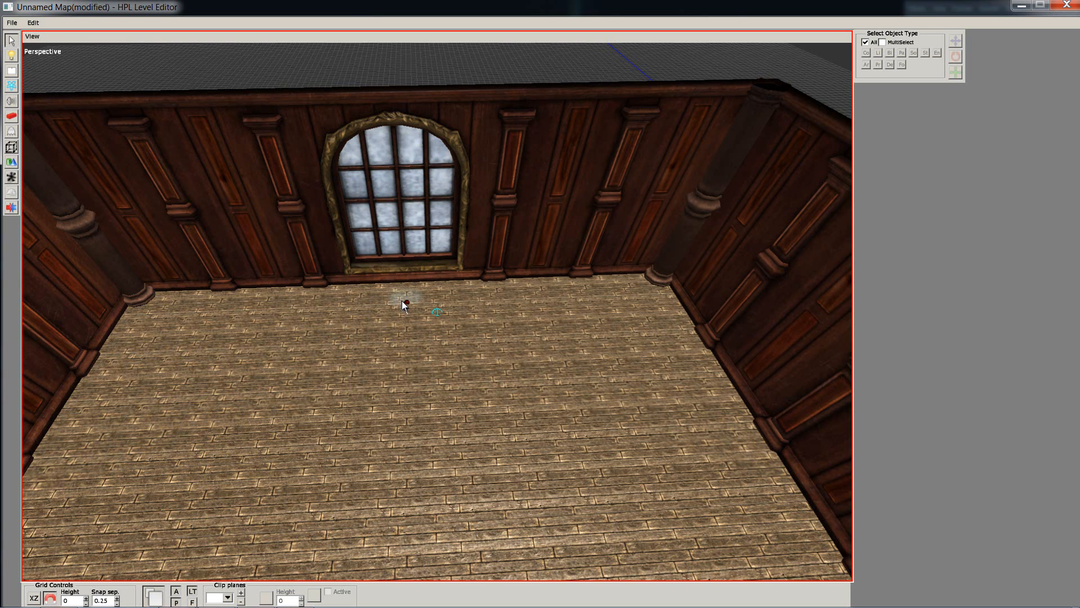
left_click(403, 305)
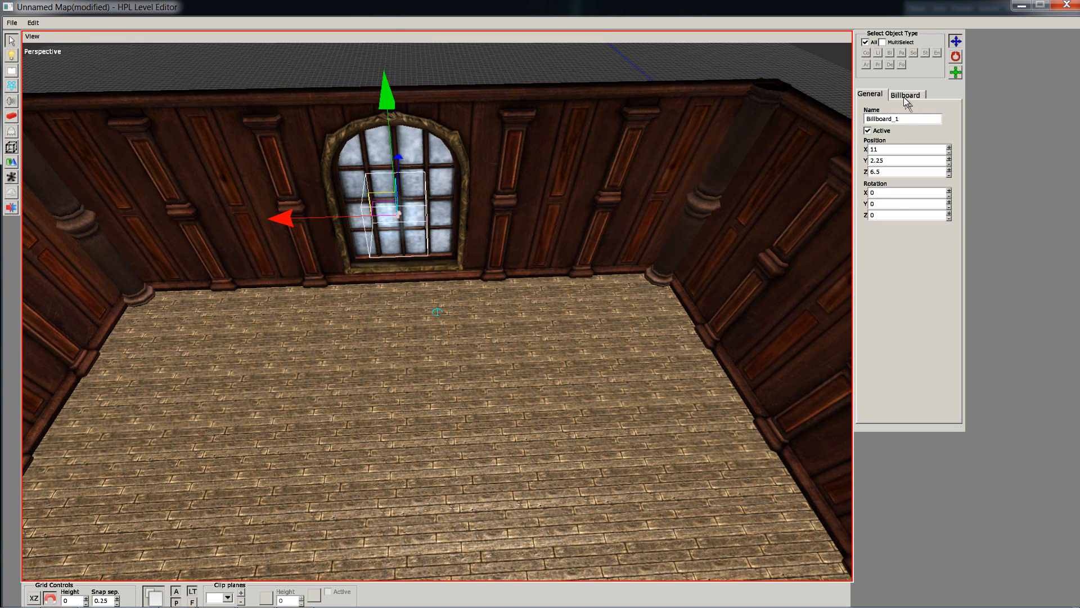
left_click(905, 95)
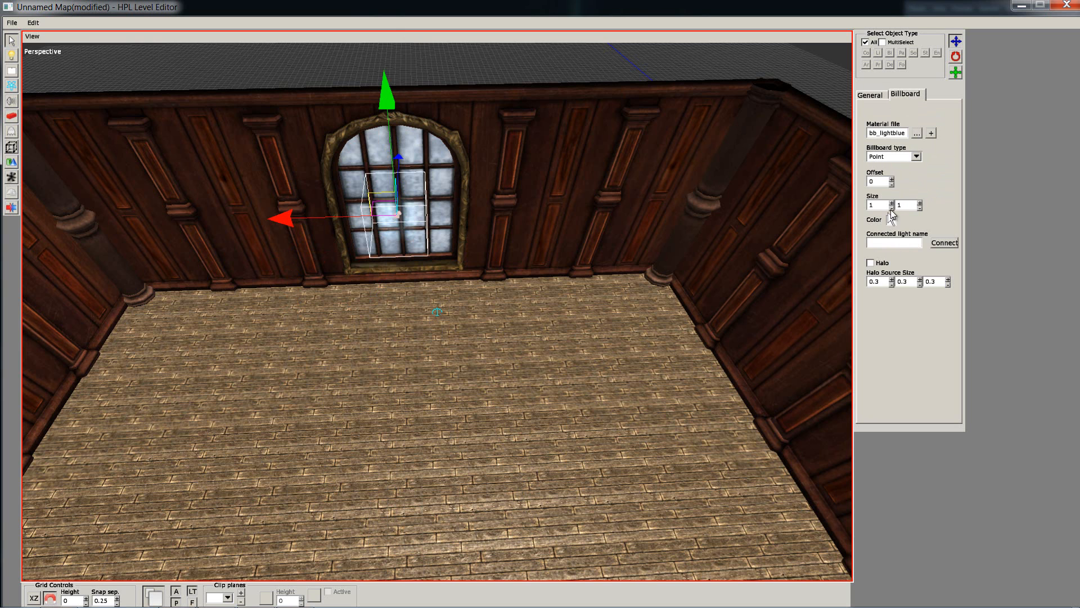
left_click(891, 205)
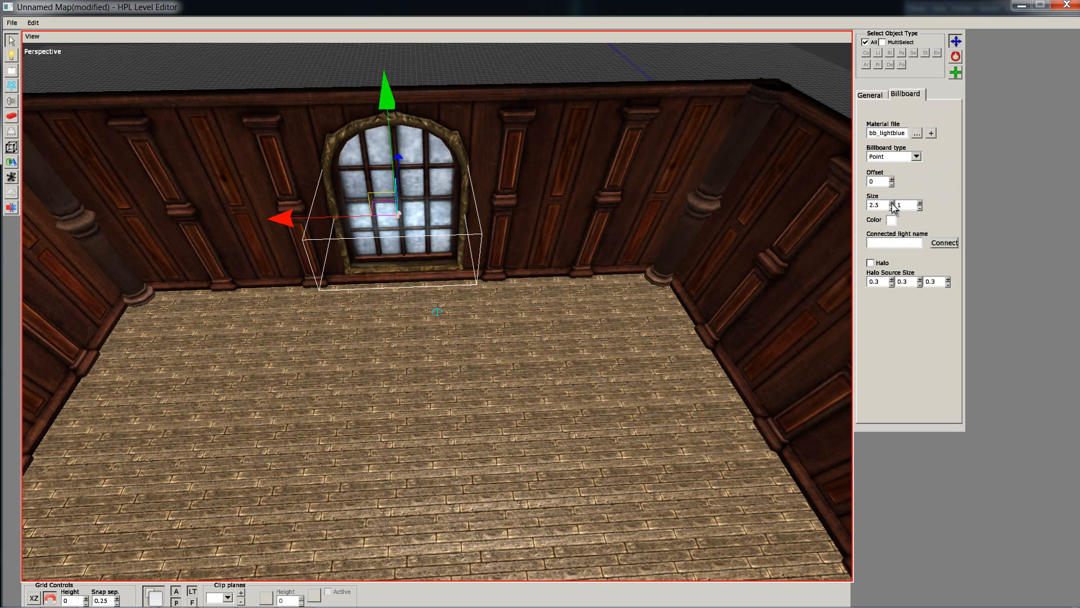
left_click(919, 206)
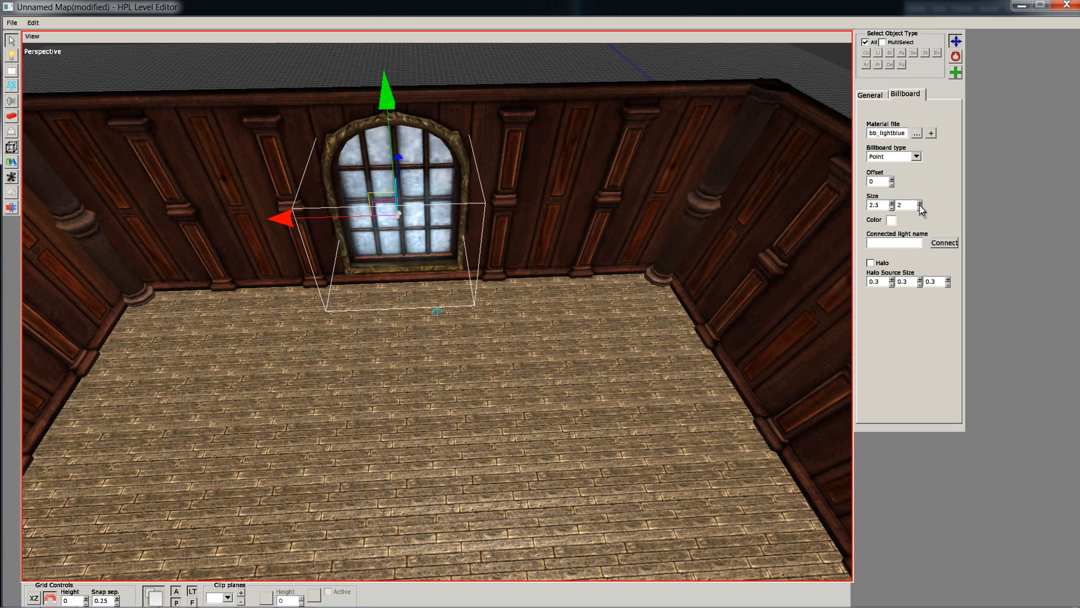
left_click(920, 208)
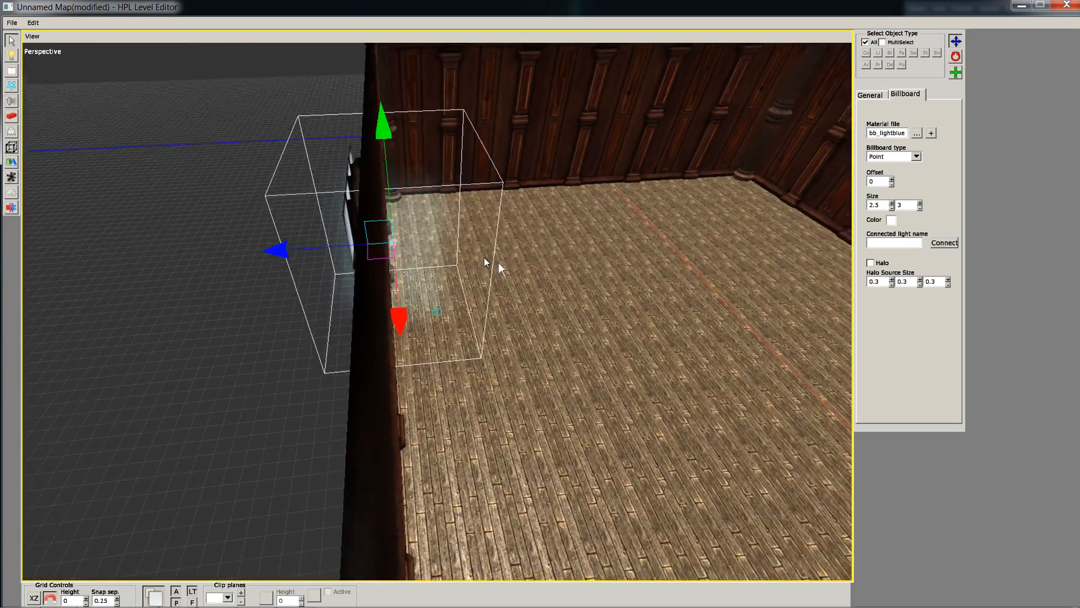
left_click_drag(486, 265, 324, 296)
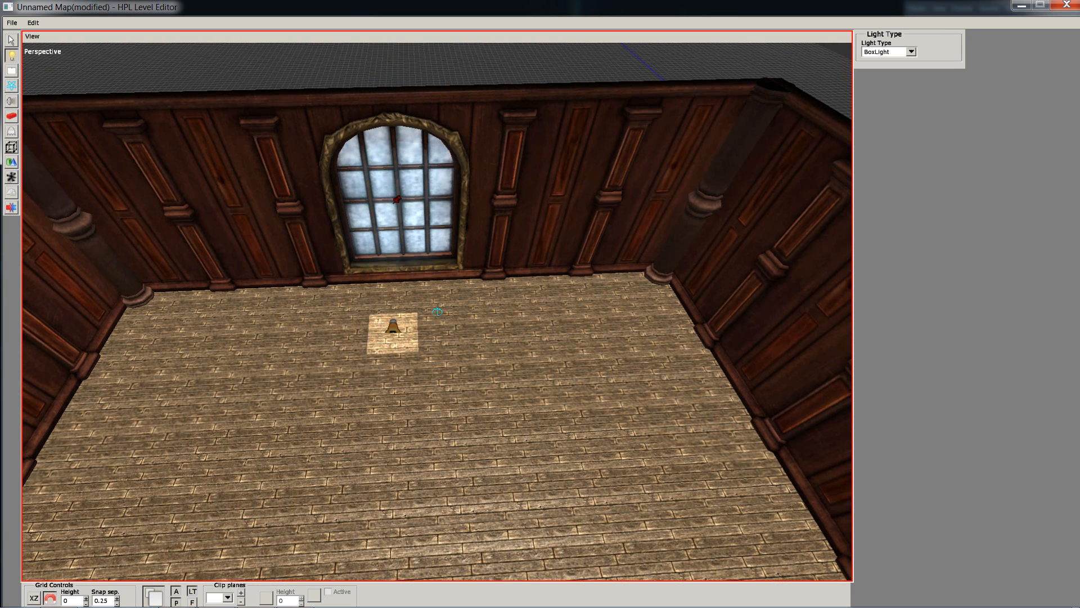
mouse_move(97, 84)
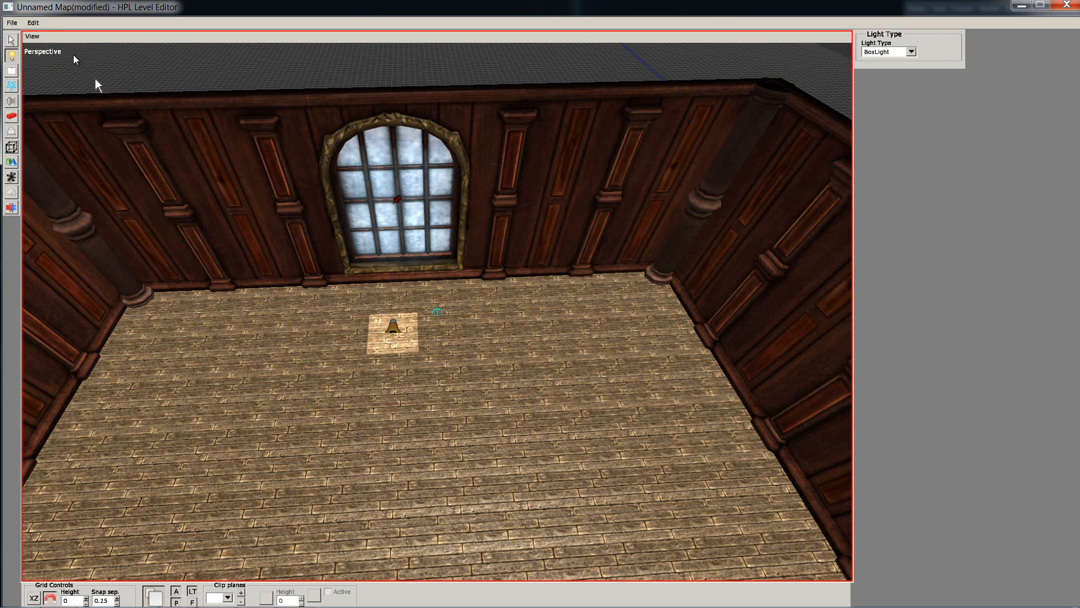
Step: Create point lights in front of the arched blue window
left_click(392, 331)
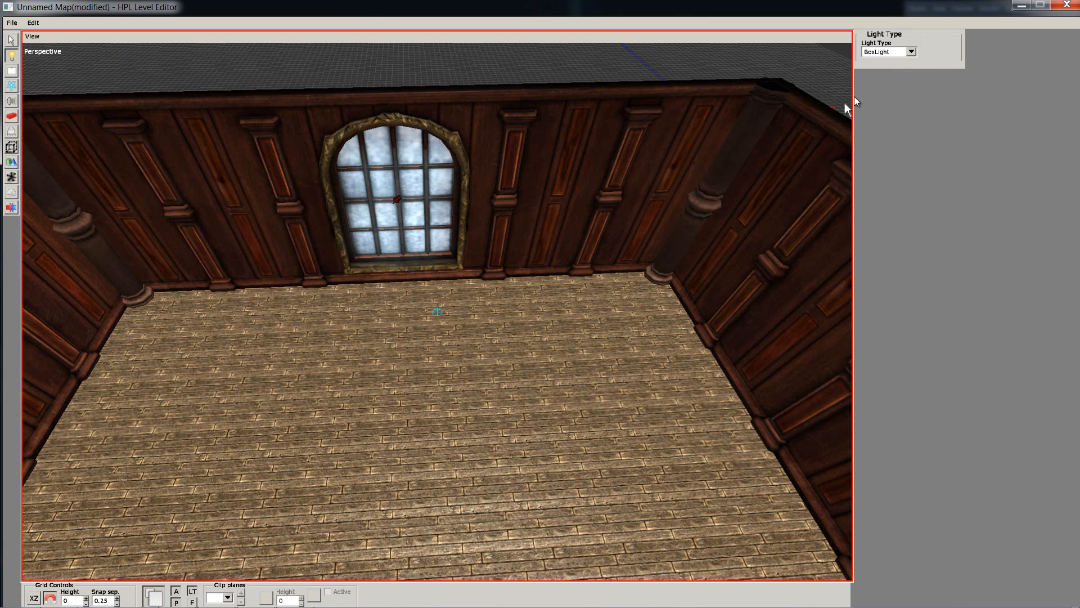
left_click(911, 52)
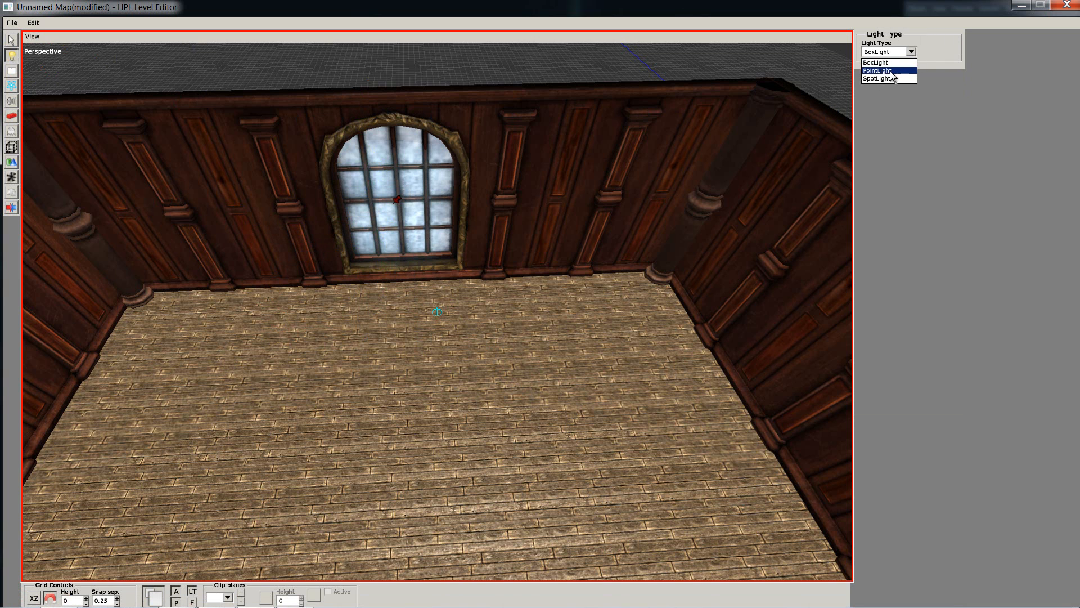
left_click(877, 70)
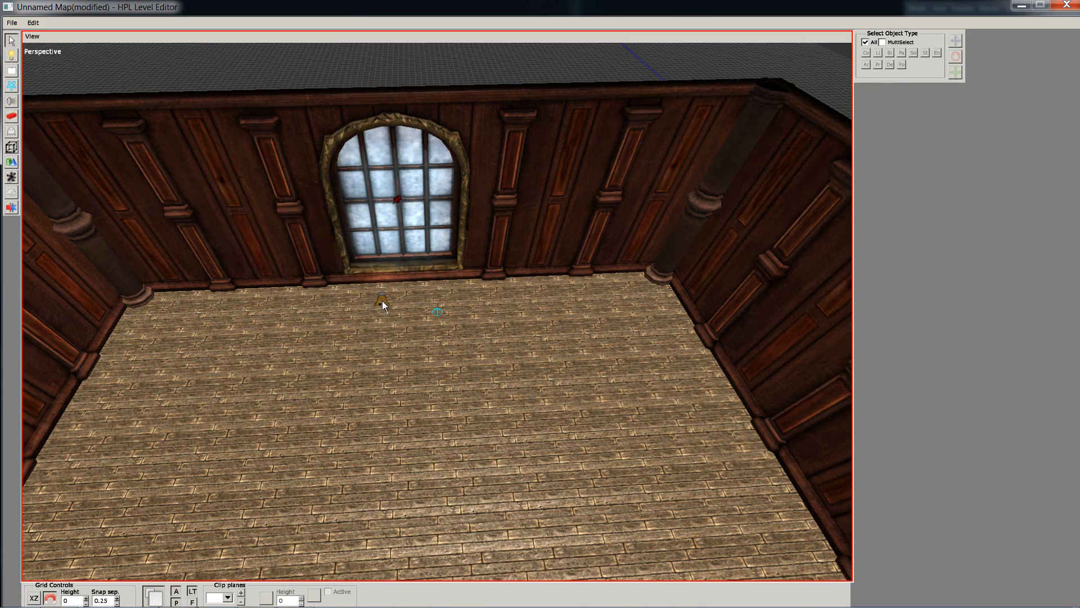
left_click(379, 301)
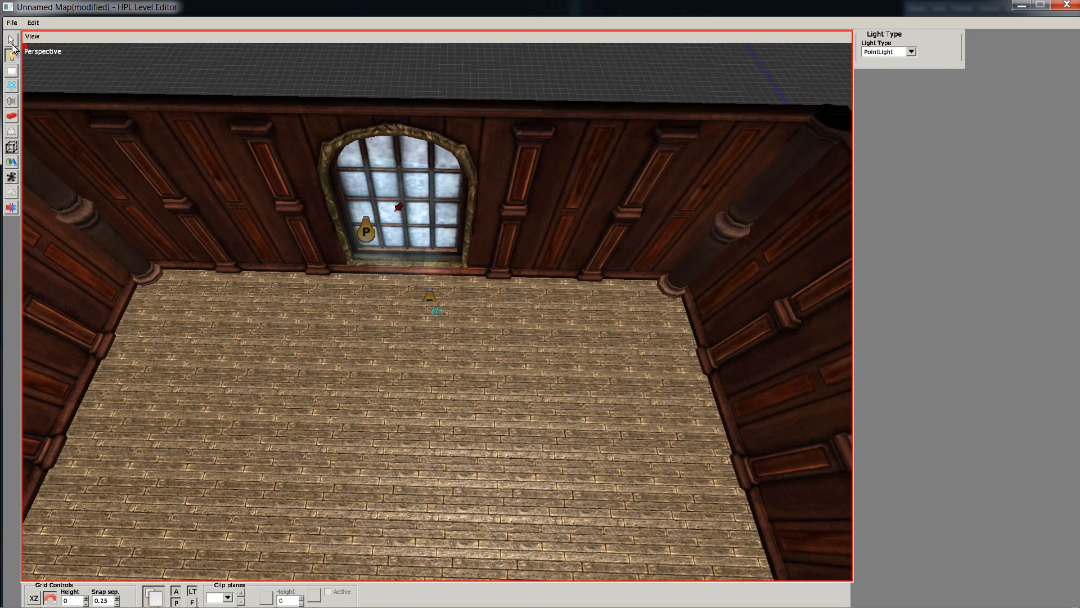
Step: Select a point light and raise its radius to 2 on the Point tab
left_click(430, 297)
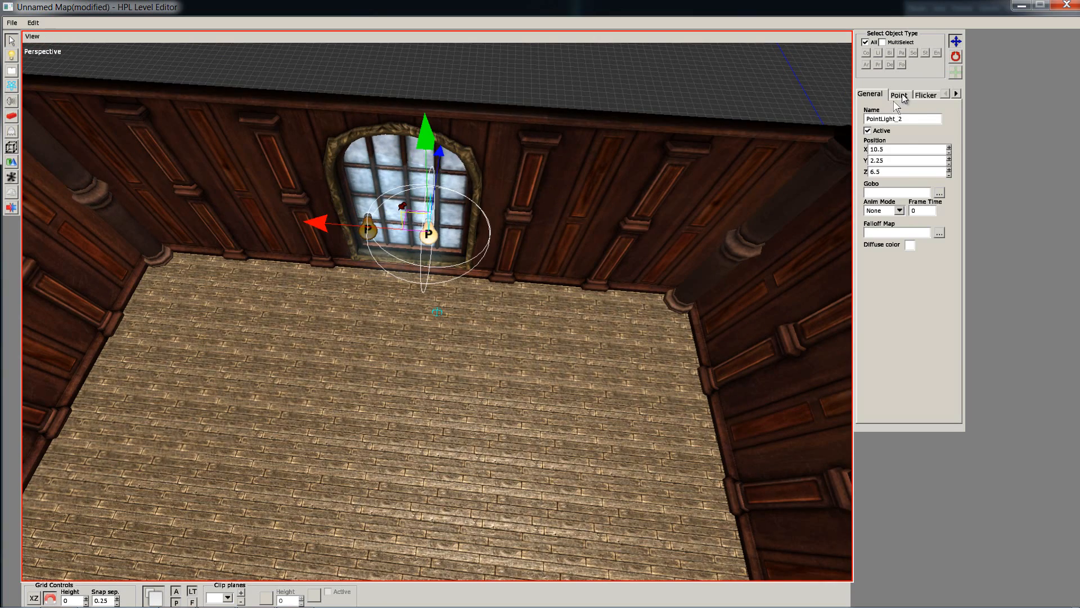
left_click(899, 95)
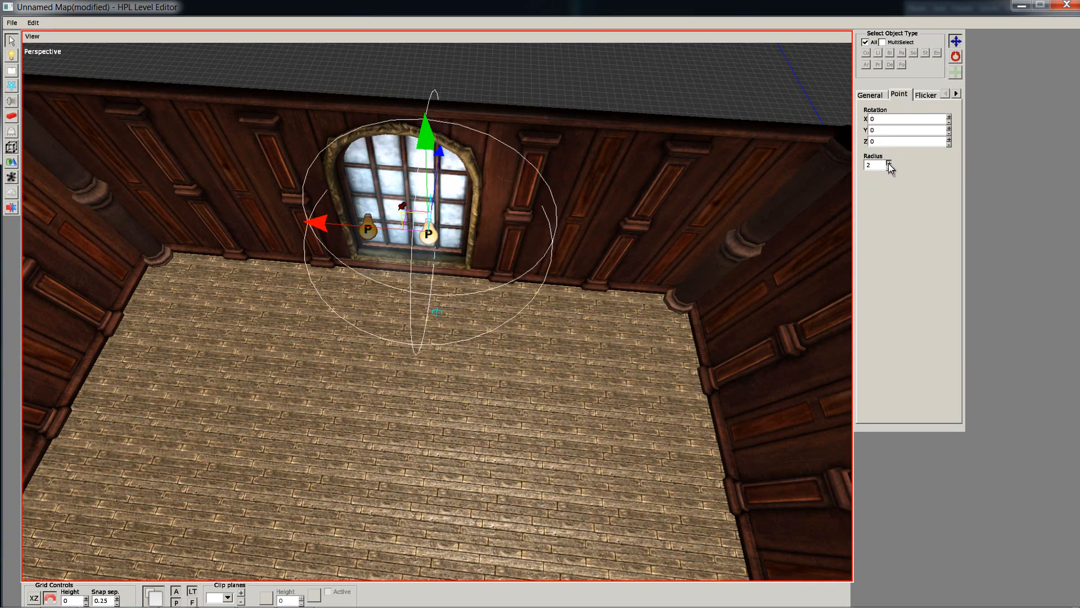
left_click(887, 162)
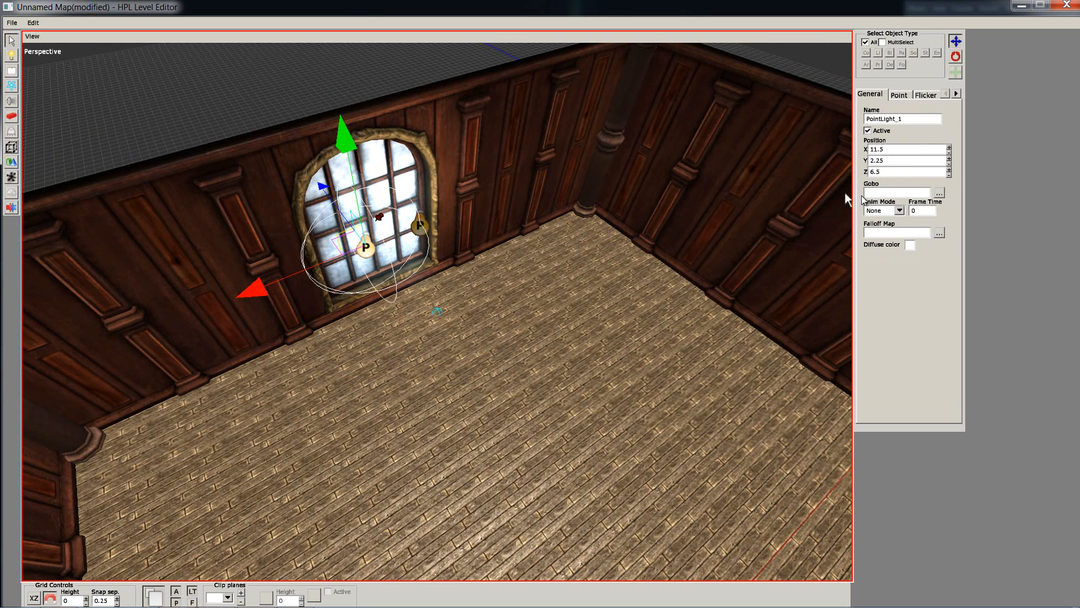
left_click(899, 95)
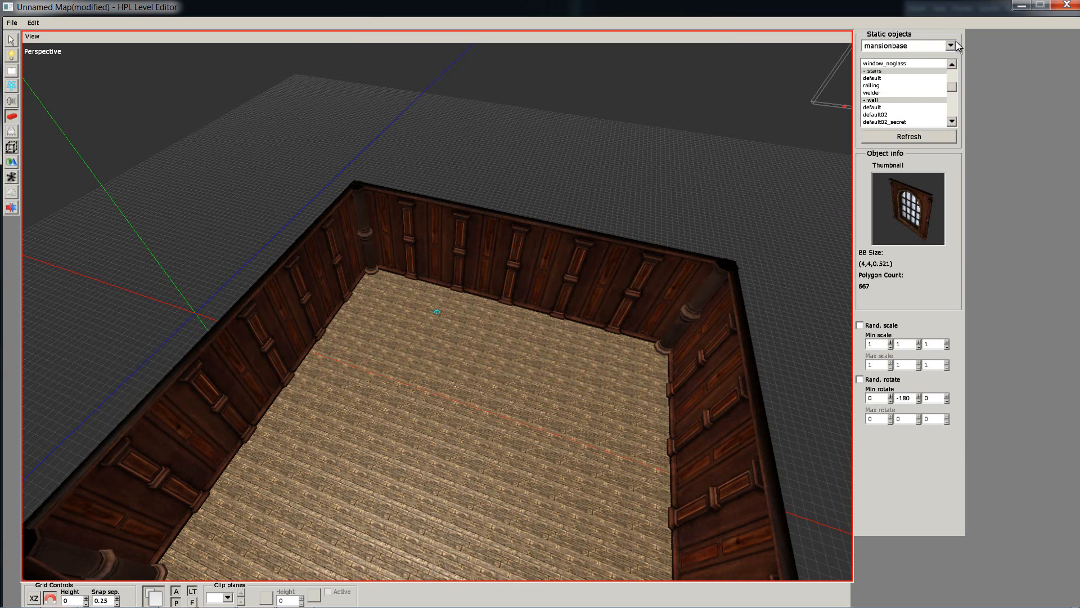
mouse_move(894, 95)
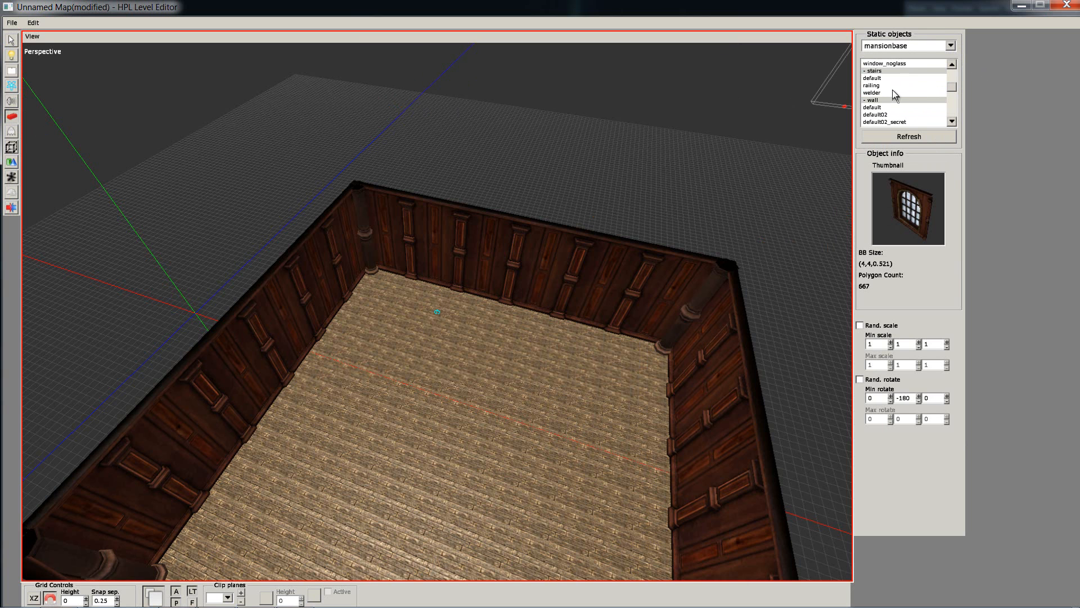
Step: Place the mansionbase stairs > default staircase on the room floor
left_click(872, 78)
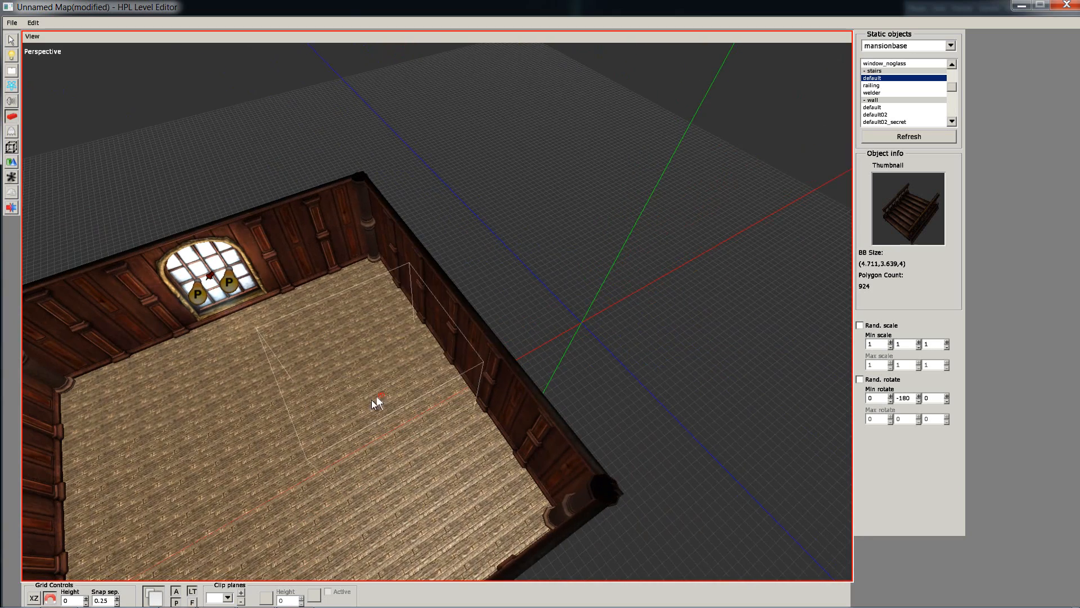
left_click(378, 402)
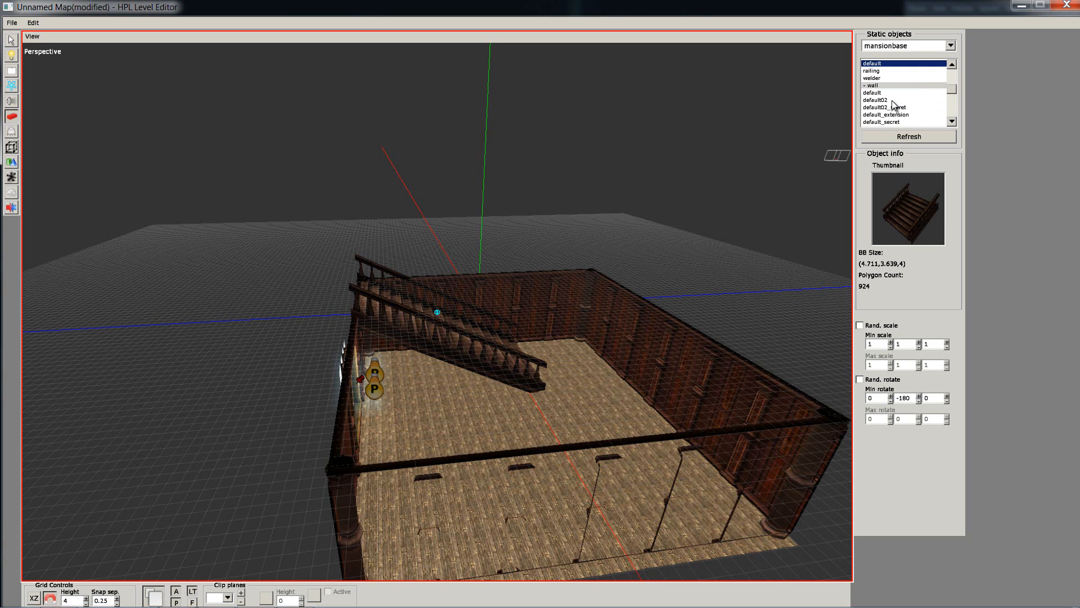
Step: Place the wall > default02 panel at grid height 4 above the room
left_click(875, 101)
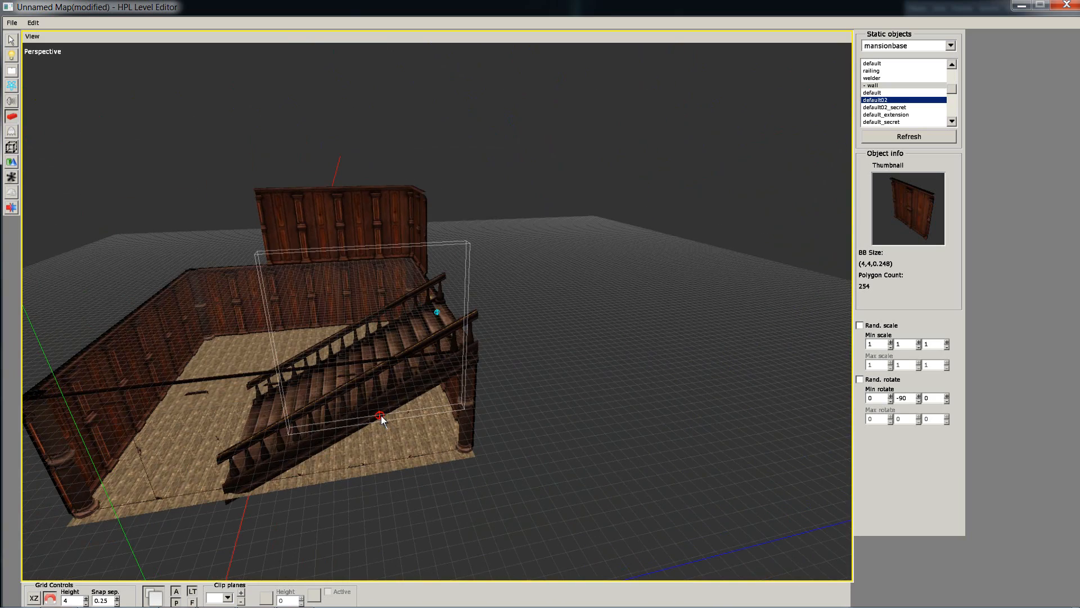
left_click_drag(383, 419, 571, 413)
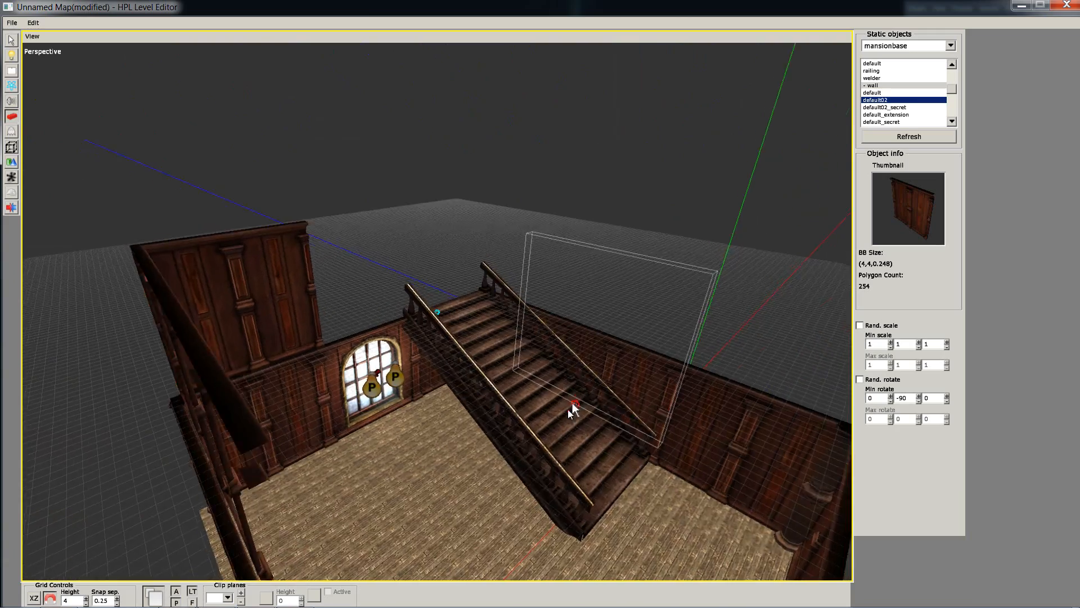